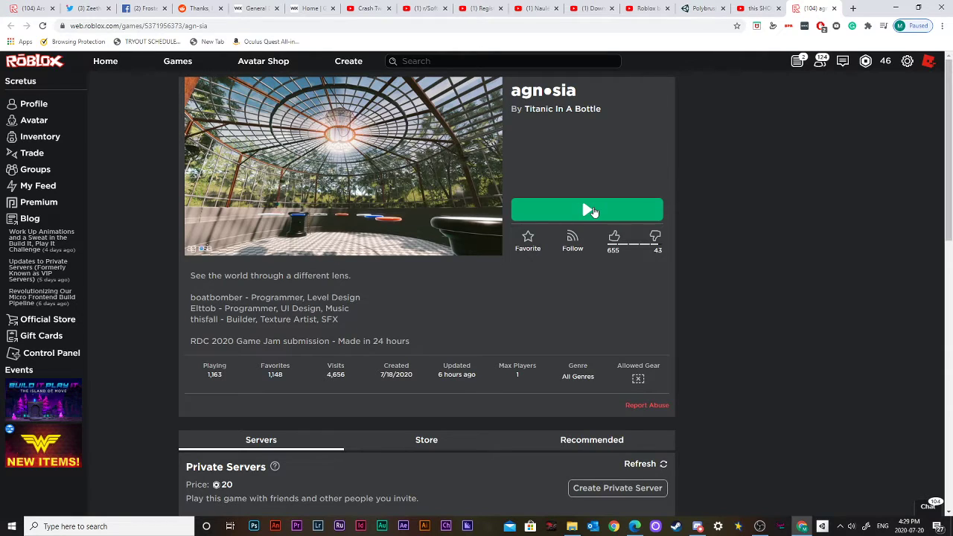
# Step: Launch agnosia from its Roblox game page with the green Play button
pyautogui.click(586, 209)
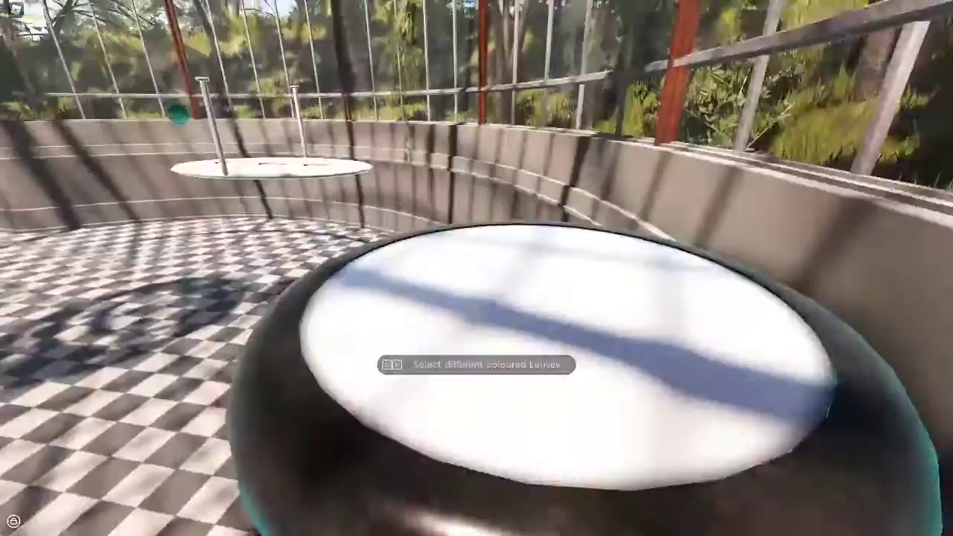
pyautogui.moveTo(476, 268)
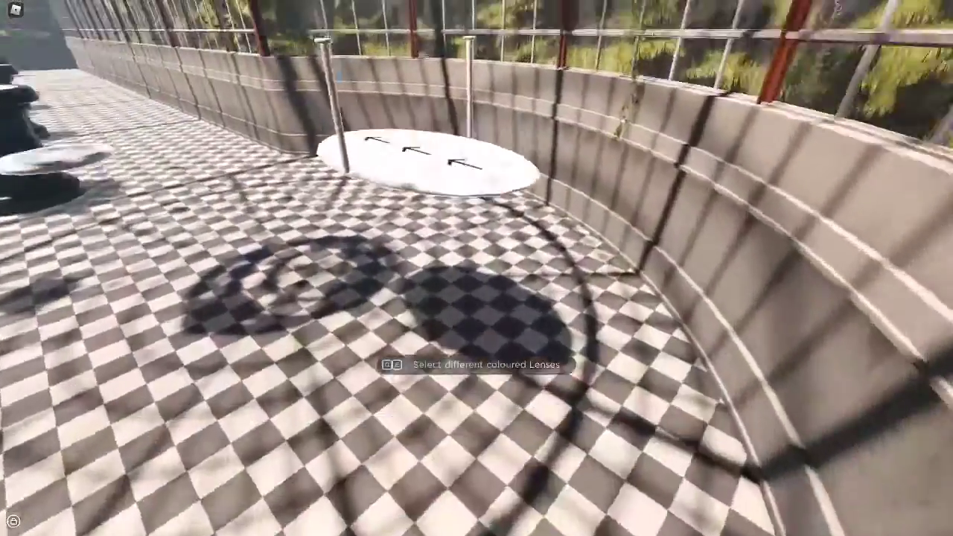
pyautogui.moveTo(476, 268)
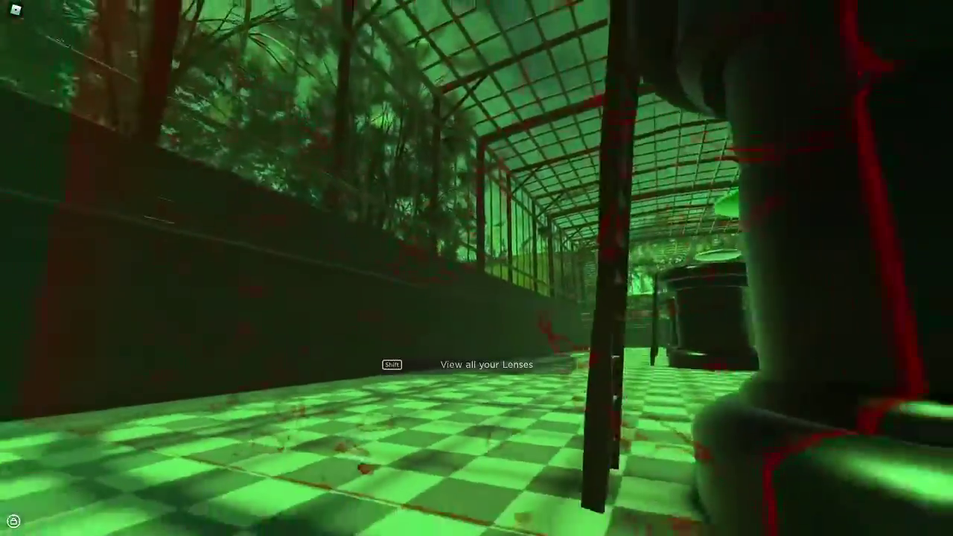
pyautogui.moveTo(476, 268)
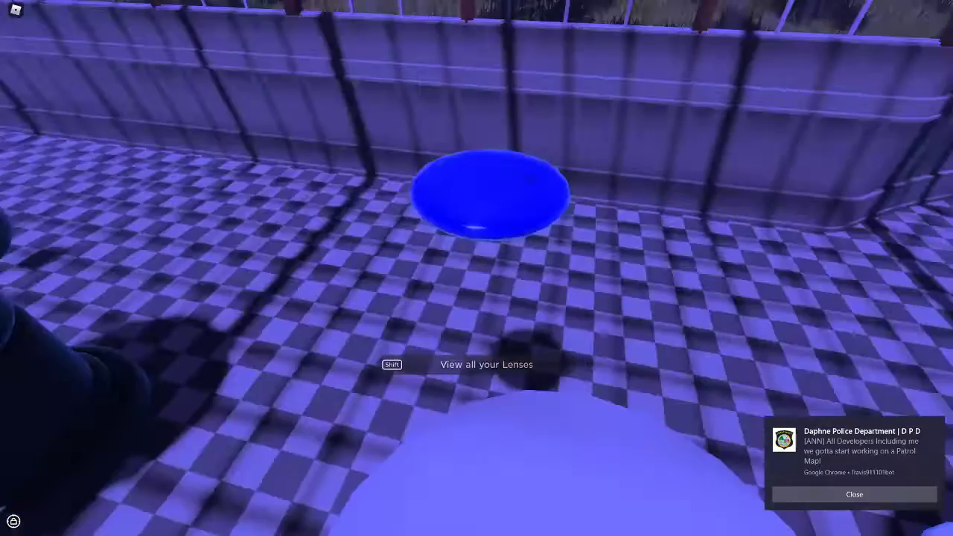
pyautogui.moveTo(477, 269)
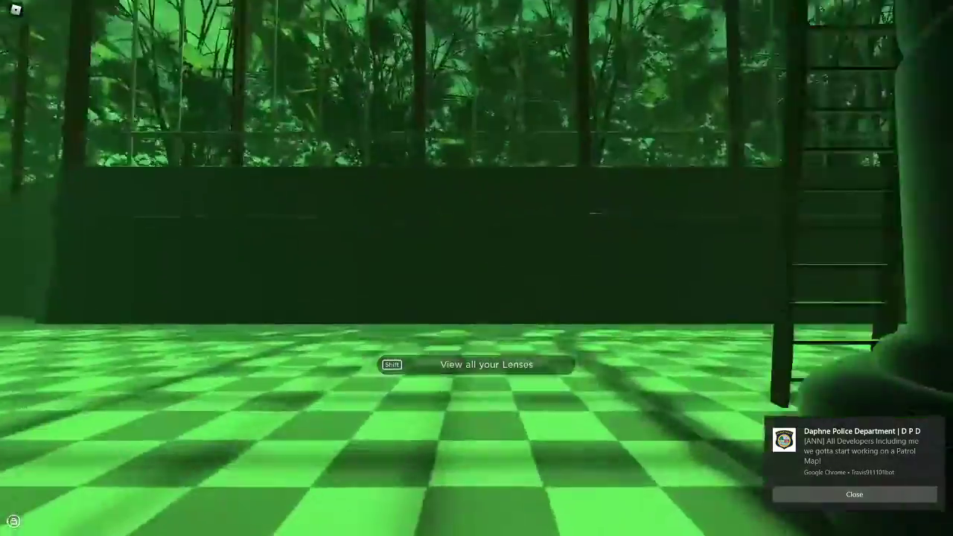
pyautogui.moveTo(477, 268)
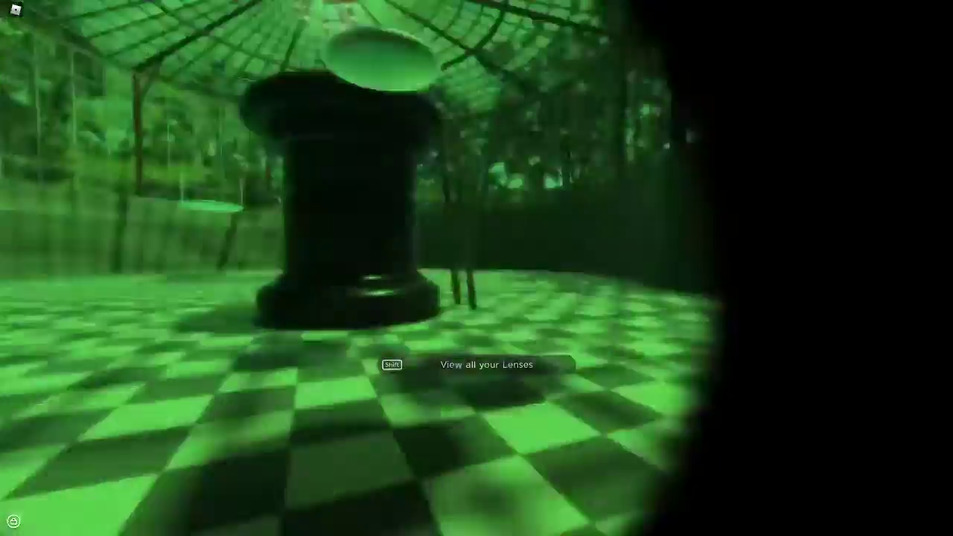
pyautogui.moveTo(477, 268)
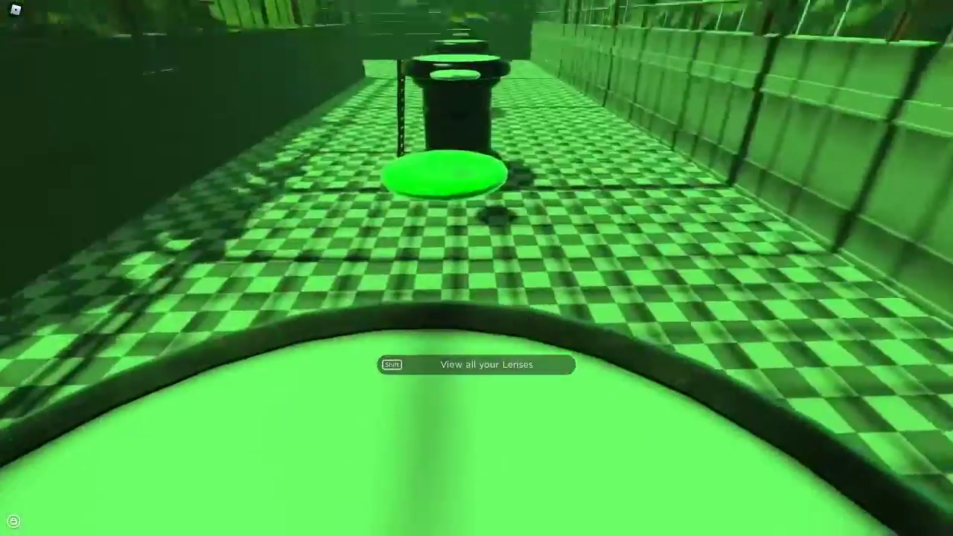
pyautogui.moveTo(477, 268)
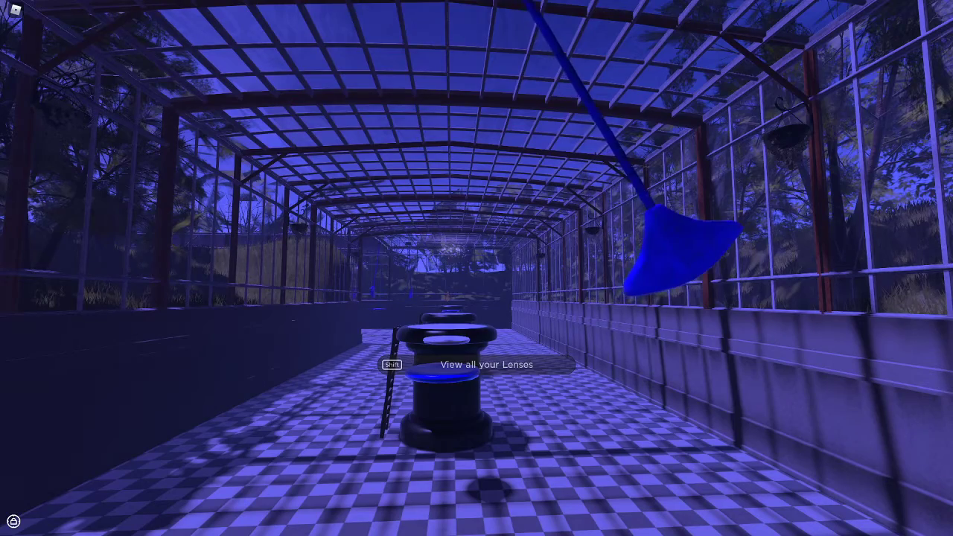
pyautogui.moveTo(477, 149)
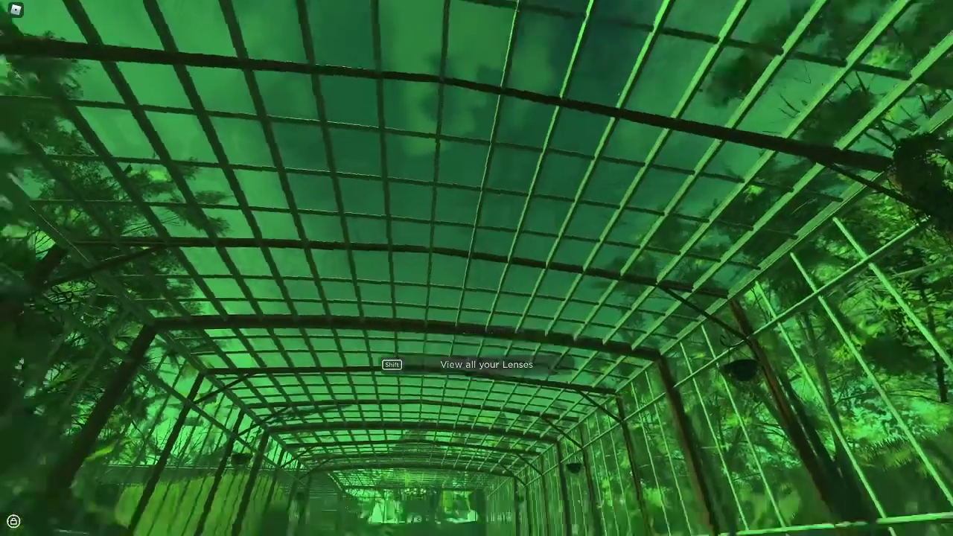
pyautogui.moveTo(477, 268)
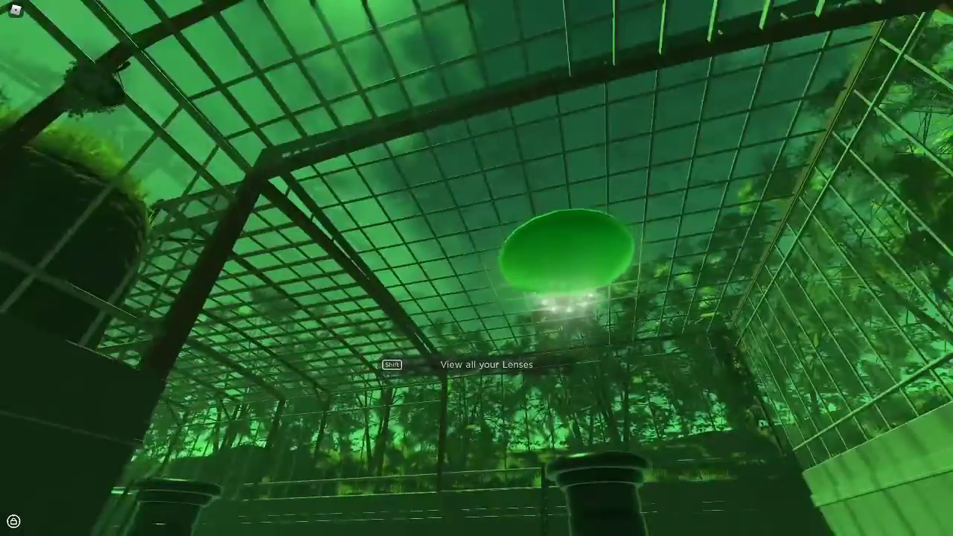
pyautogui.moveTo(477, 268)
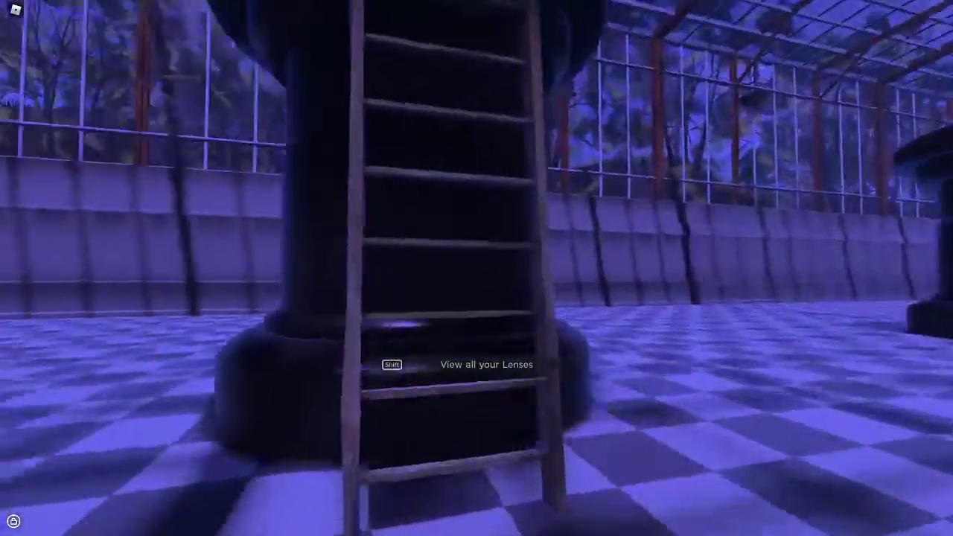
pyautogui.moveTo(477, 268)
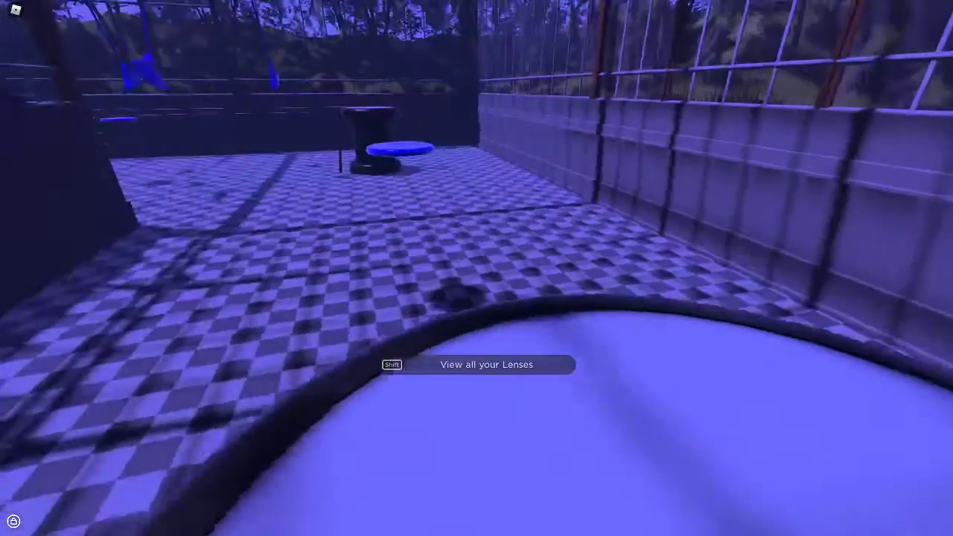
pyautogui.moveTo(476, 268)
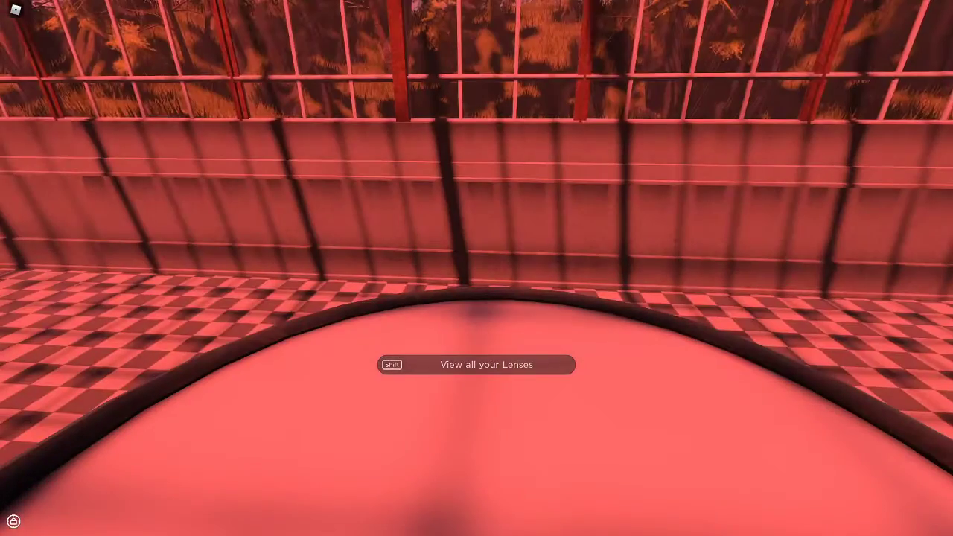
# Step: Swap the greenhouse view from the blue lens to the red lens with Shift
pyautogui.press('shift')
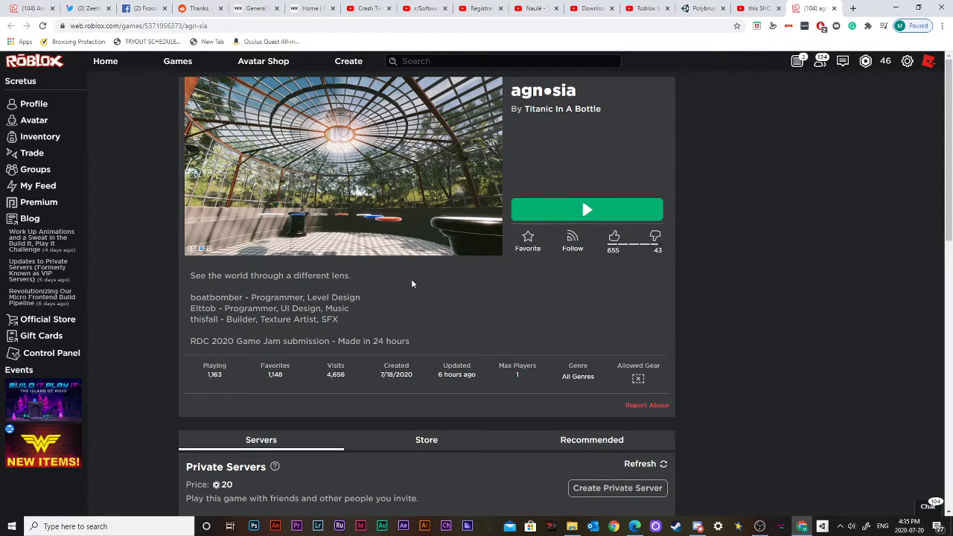
pyautogui.moveTo(297, 235)
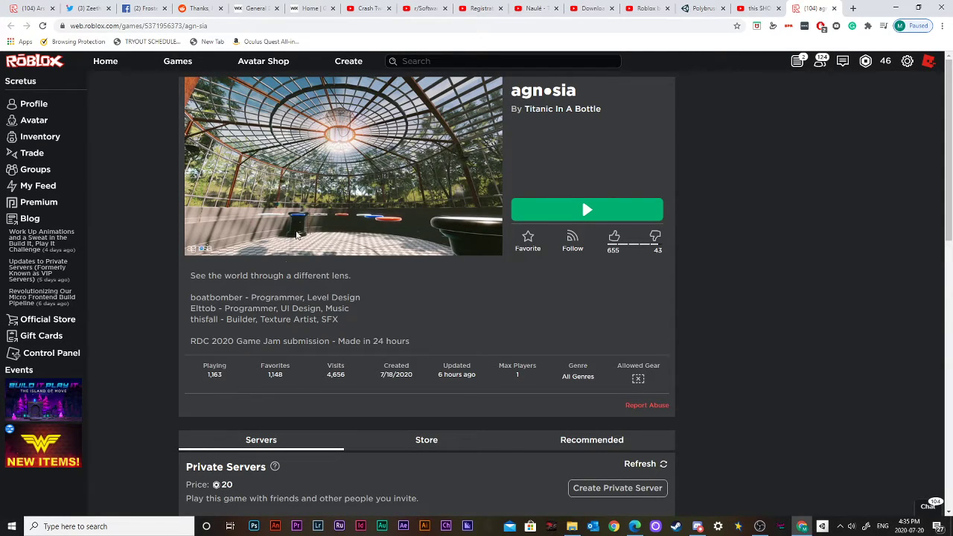
pyautogui.moveTo(550, 132)
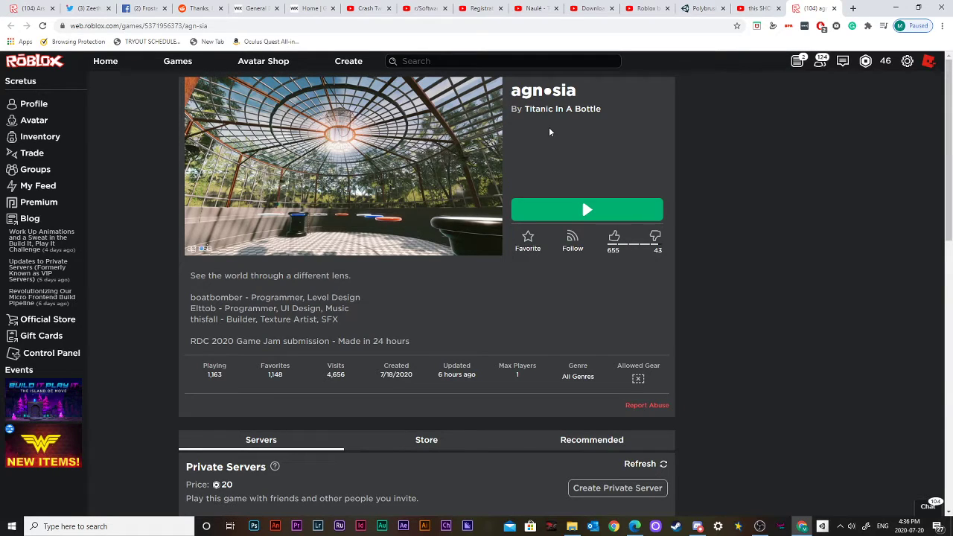
pyautogui.moveTo(500, 105)
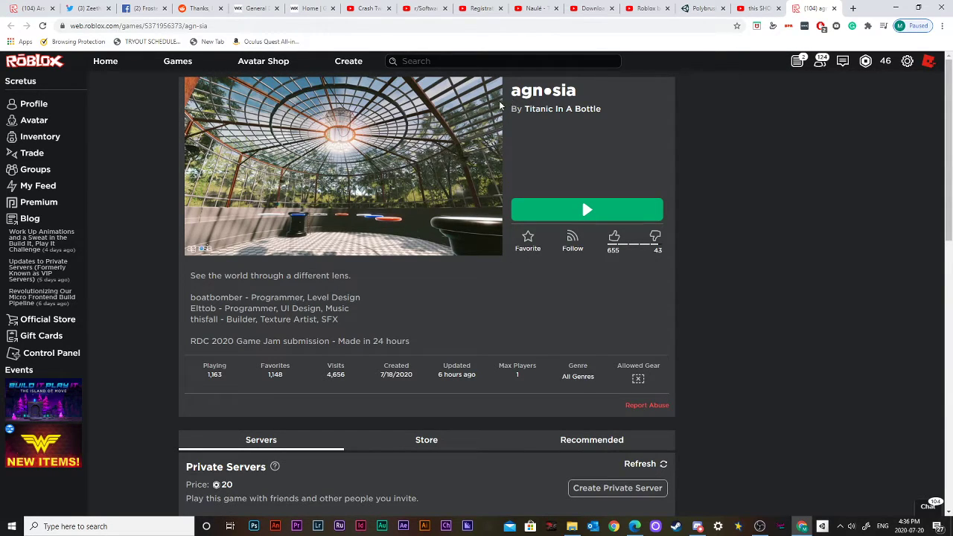
pyautogui.moveTo(645, 151)
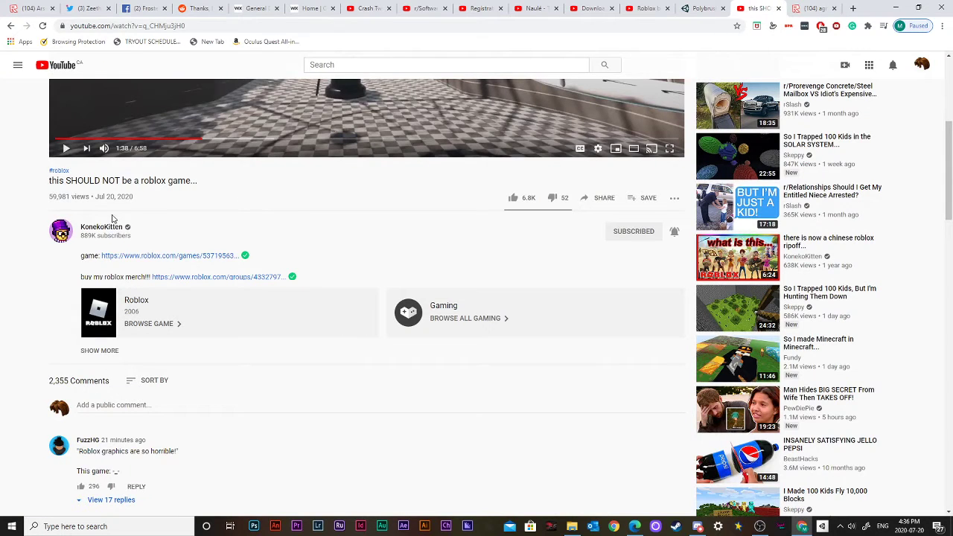
pyautogui.moveTo(193, 201)
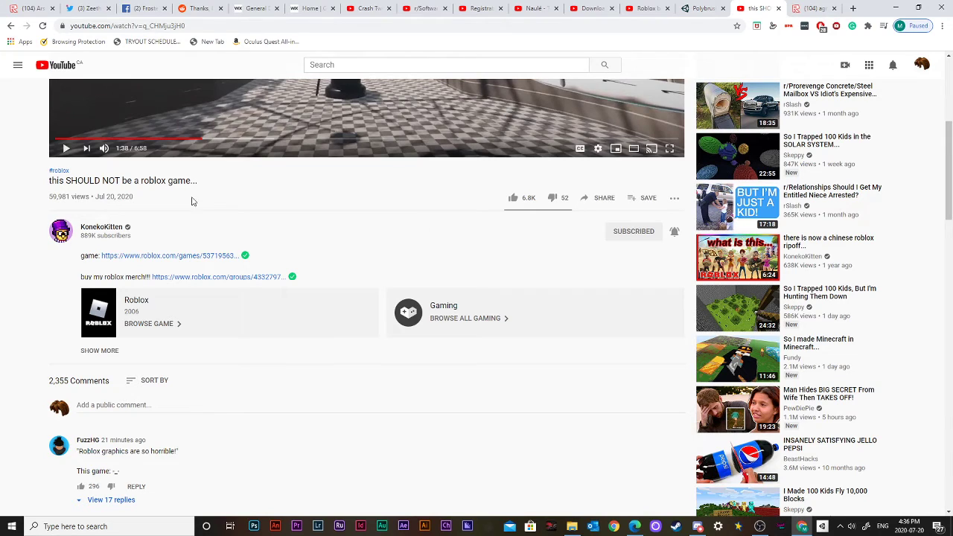
pyautogui.moveTo(111, 207)
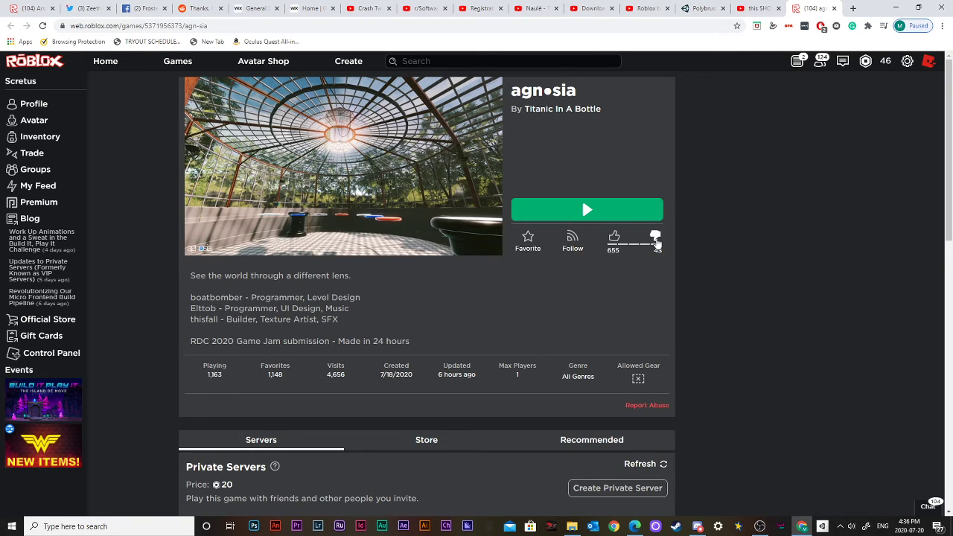
pyautogui.moveTo(645, 399)
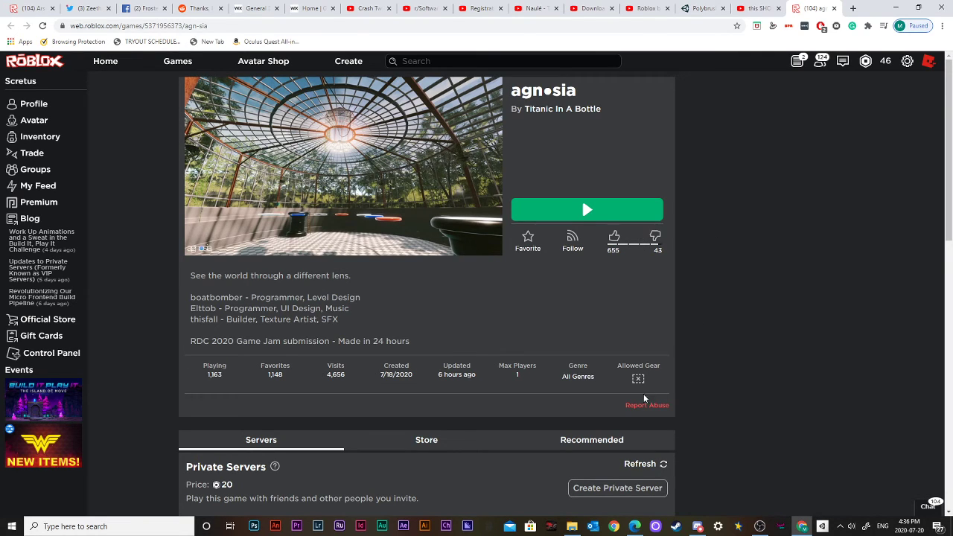
pyautogui.moveTo(735, 318)
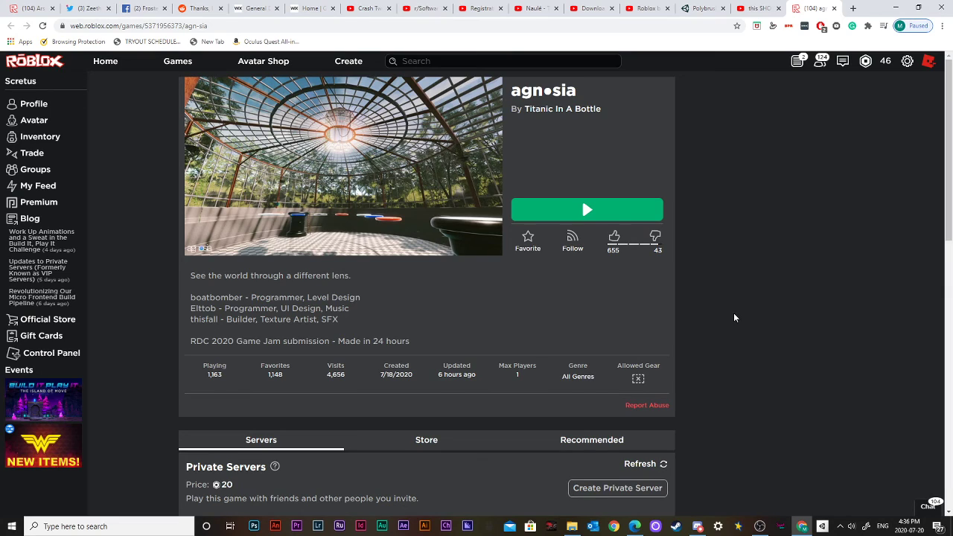